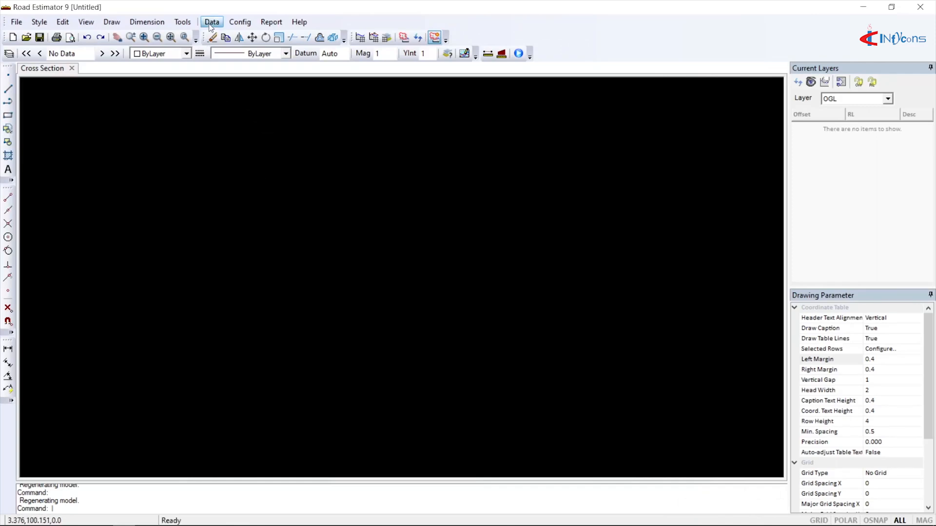
# Step: Import the 21 ground-level points from OGL.csv into the OGL data sheet and save them
pyautogui.click(212, 21)
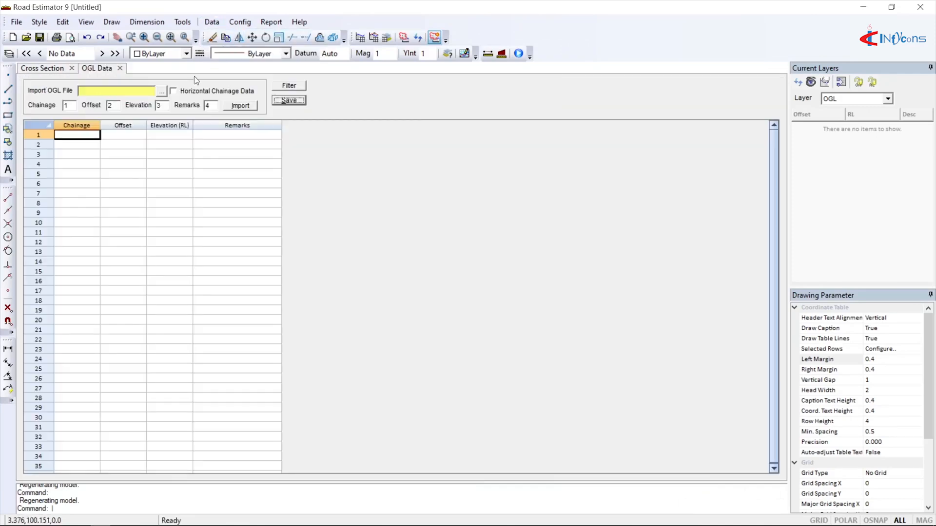
pyautogui.click(161, 90)
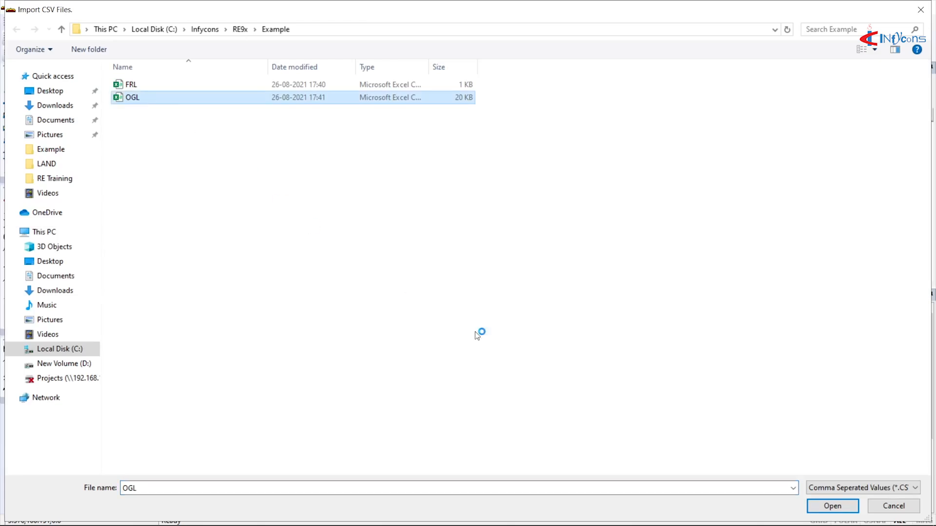
pyautogui.click(832, 506)
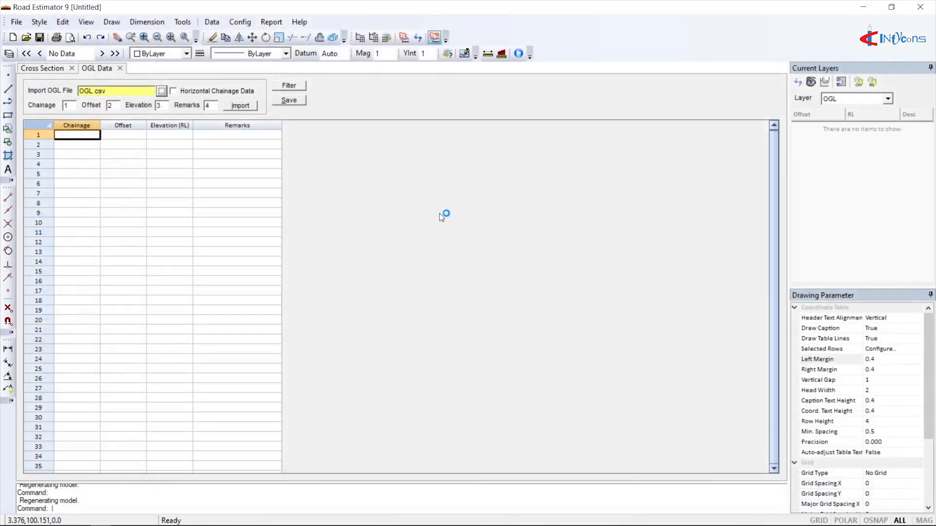
pyautogui.click(239, 105)
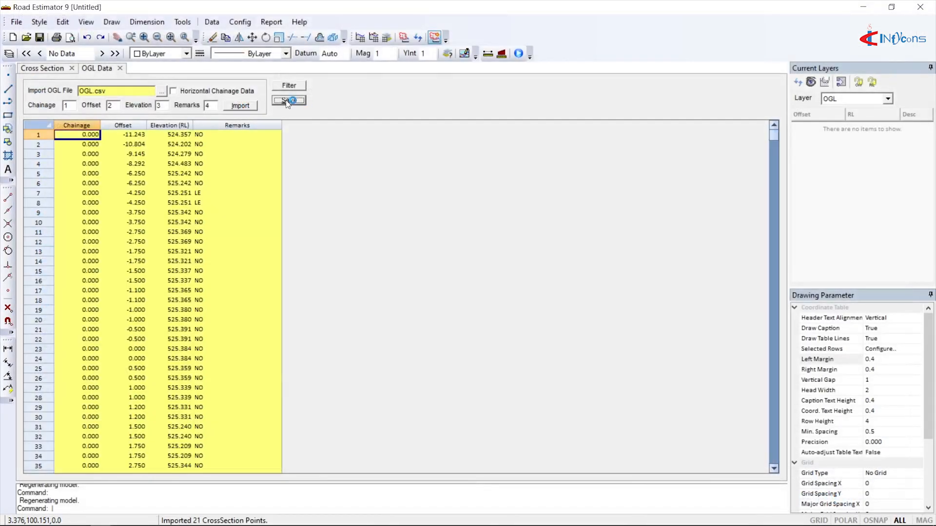
pyautogui.click(404, 38)
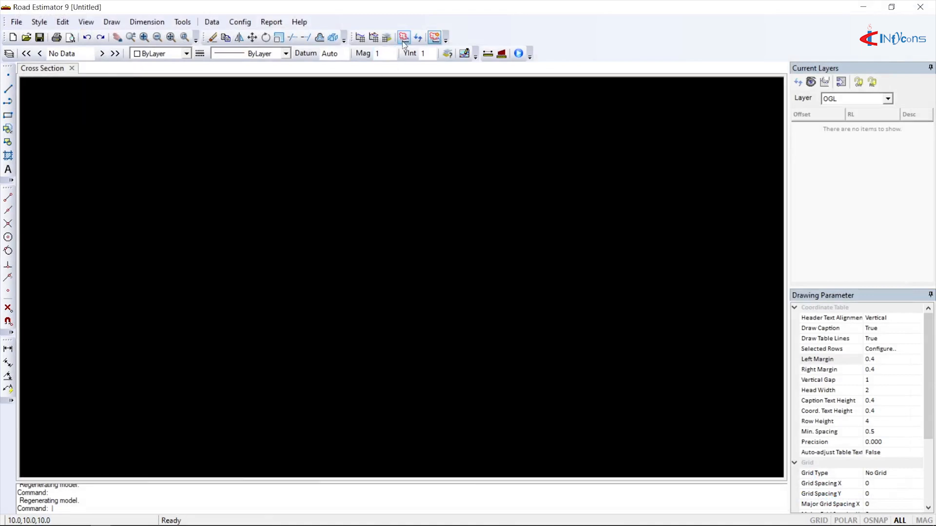
# Step: Redraw the chainage 0.0 ground profile, then import proposed levels from FRL.csv into the FRL sheet
pyautogui.click(403, 38)
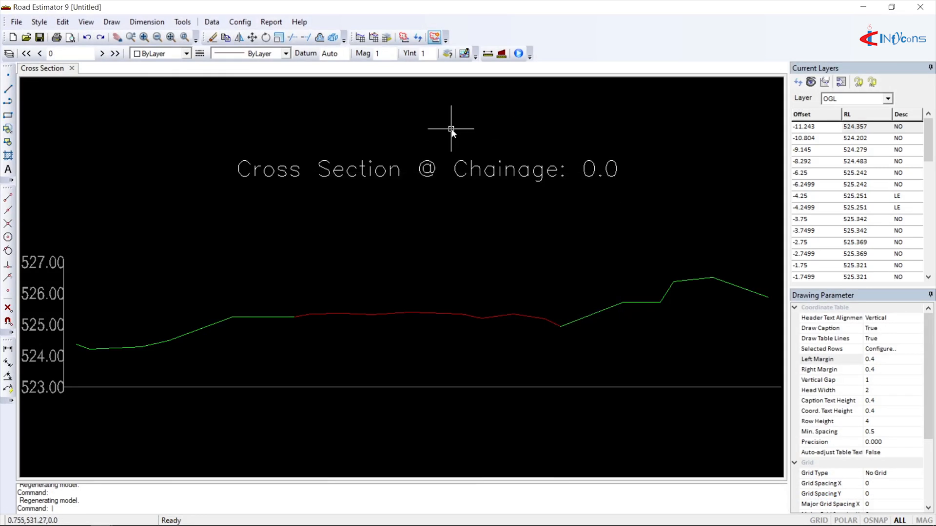
pyautogui.click(211, 21)
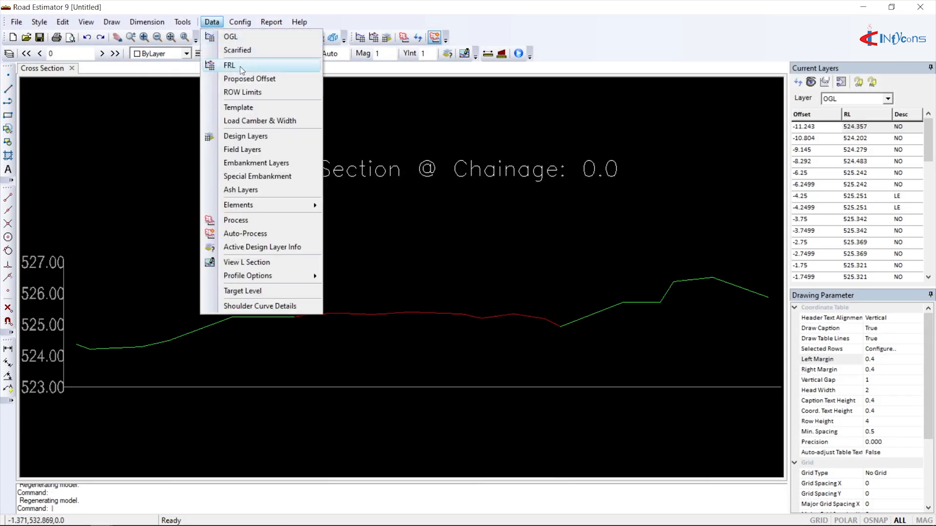
pyautogui.click(229, 65)
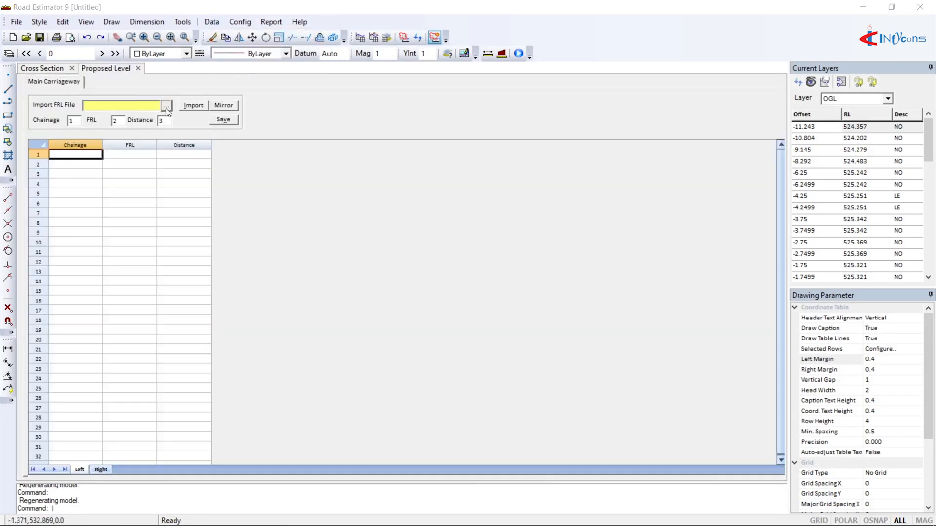
pyautogui.click(167, 106)
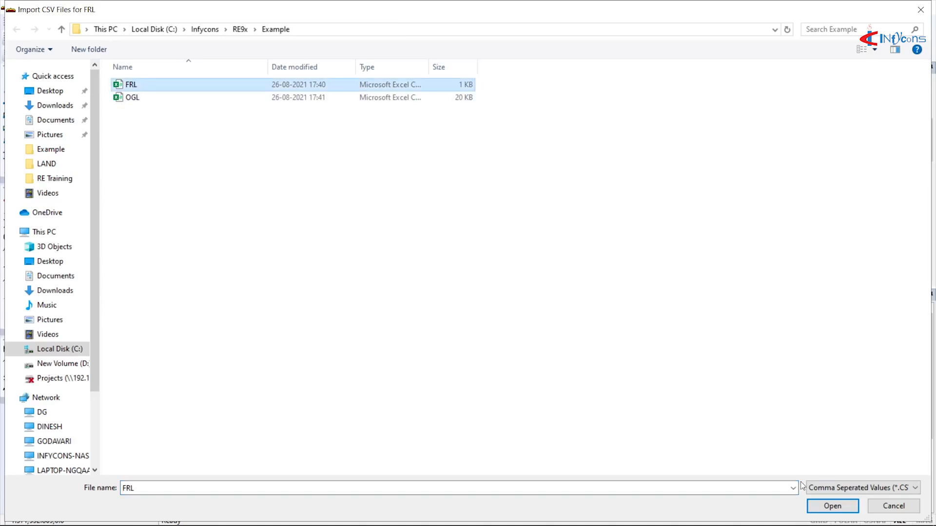
pyautogui.click(831, 506)
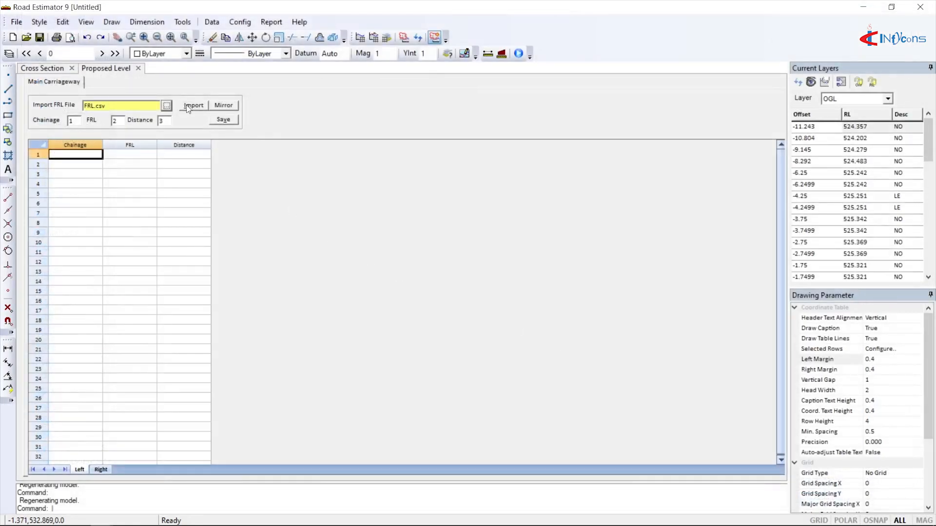
pyautogui.click(193, 105)
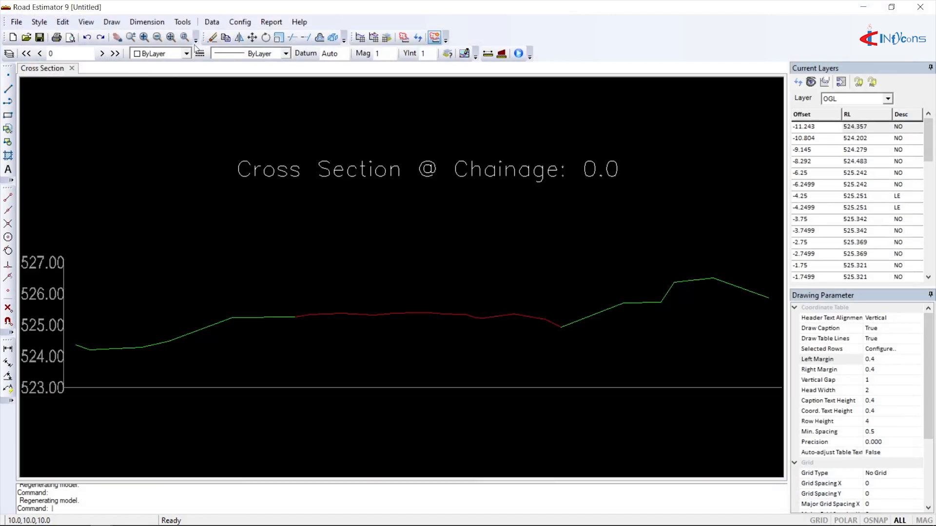
# Step: Load the Temp.ret road template, review its side-slope details, and redraw chainage 0.0 with it
pyautogui.click(211, 21)
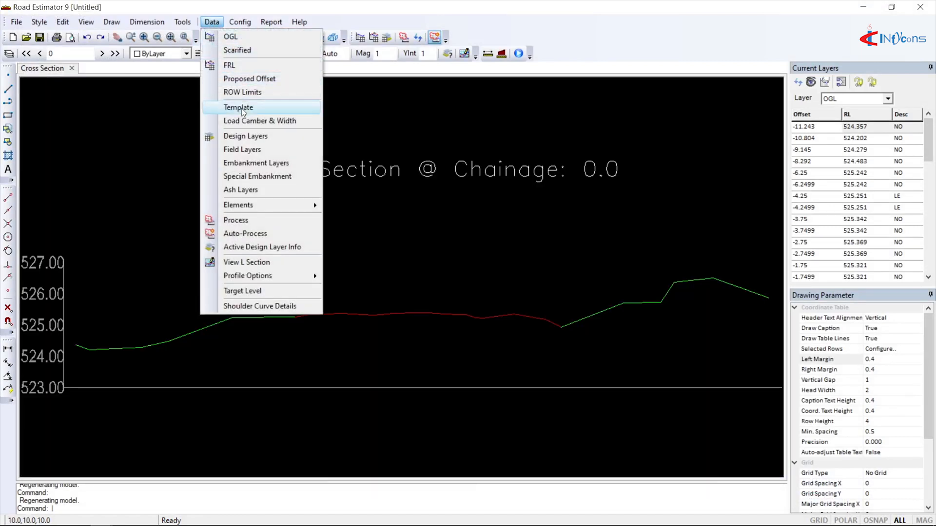
pyautogui.click(237, 108)
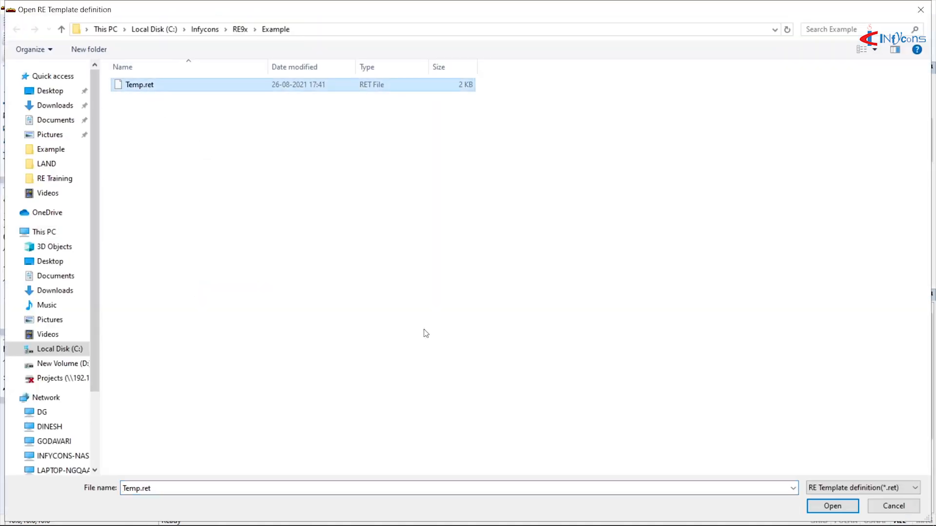
pyautogui.click(832, 506)
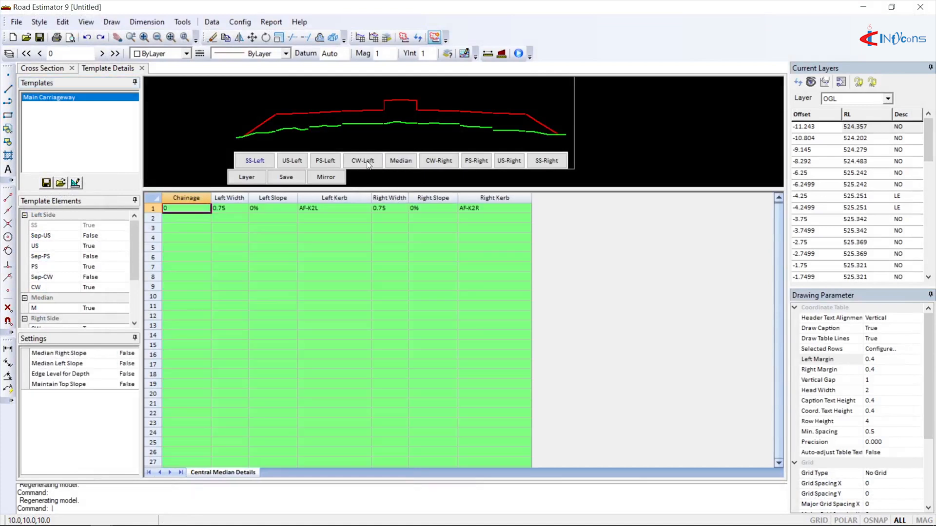
pyautogui.click(291, 161)
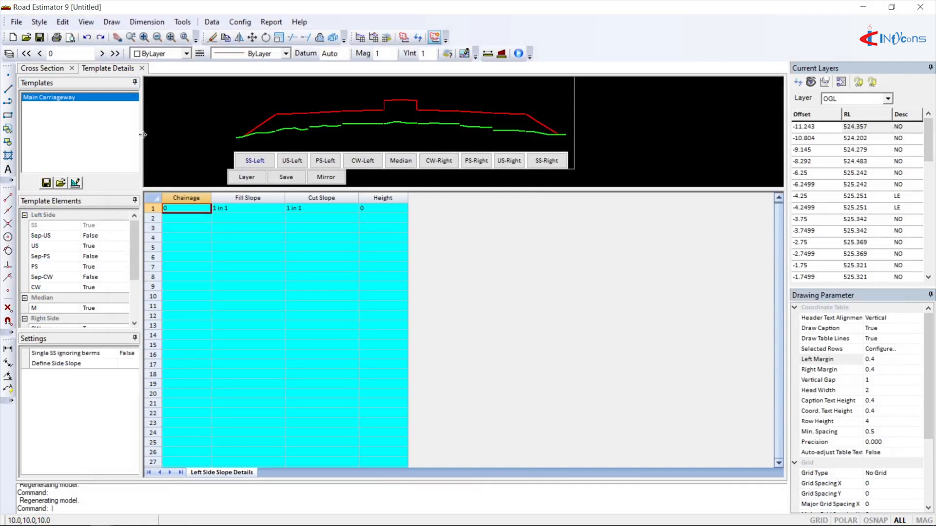
pyautogui.click(42, 68)
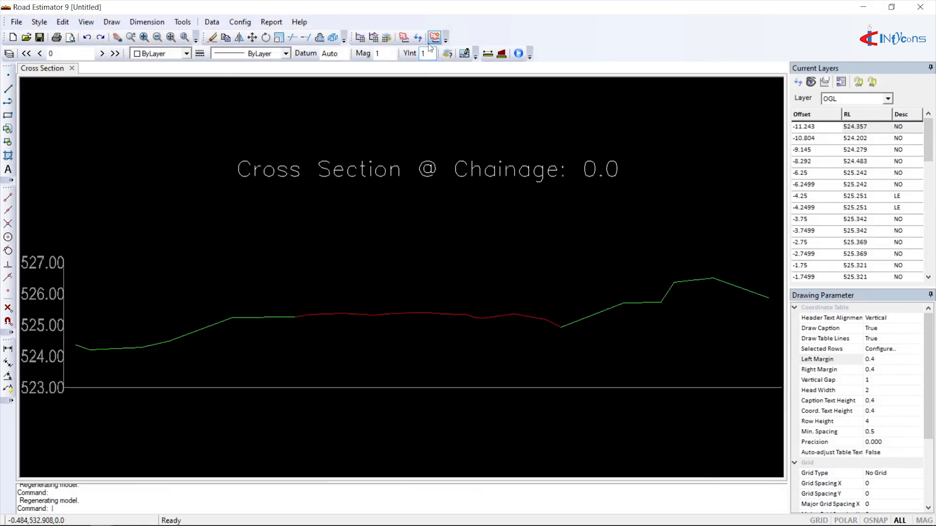
pyautogui.click(436, 37)
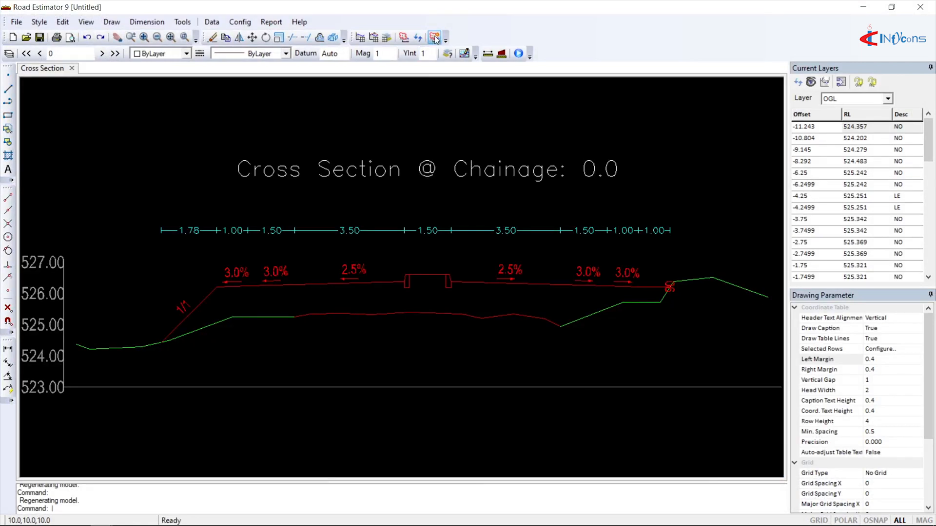
pyautogui.click(211, 22)
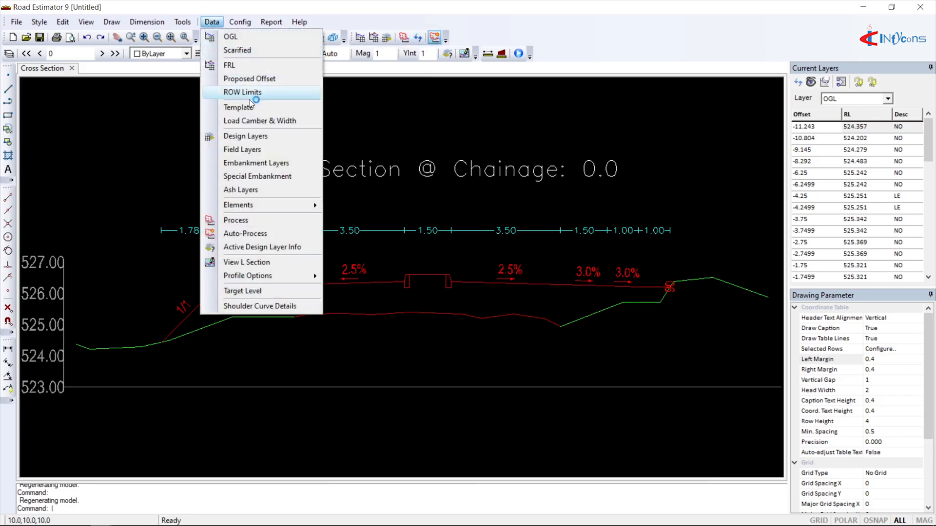
# Step: Load the LHS.rel and RHS.rel pavement design layers and redraw the section with BC, DBM, WMM, GSB, subgrade
pyautogui.click(245, 137)
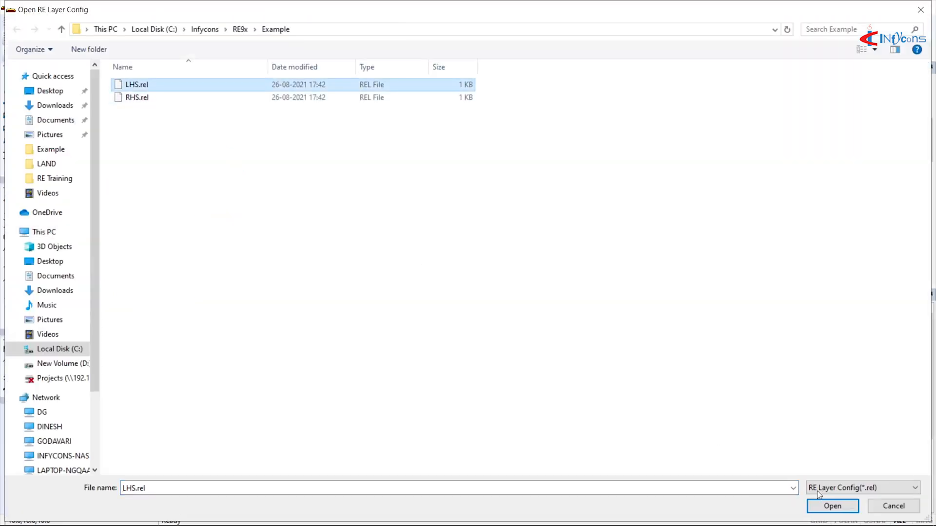
pyautogui.click(832, 506)
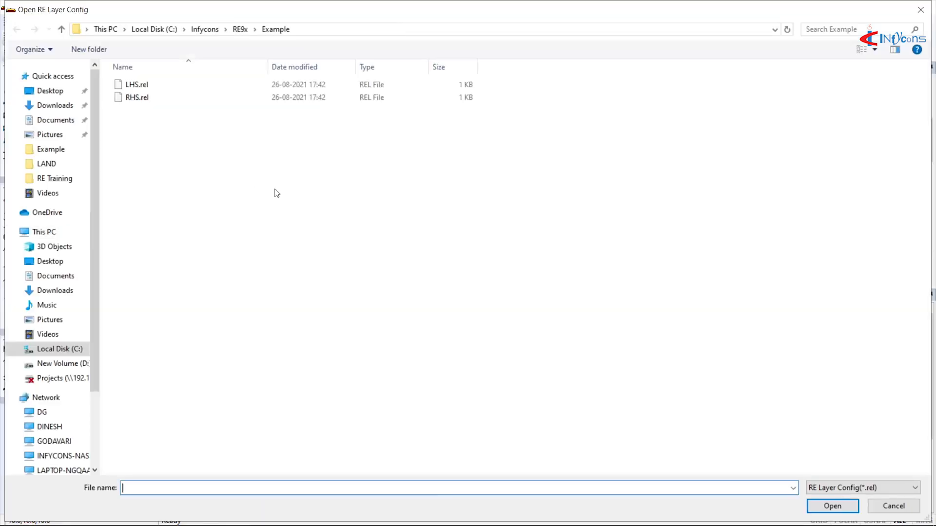
pyautogui.click(136, 98)
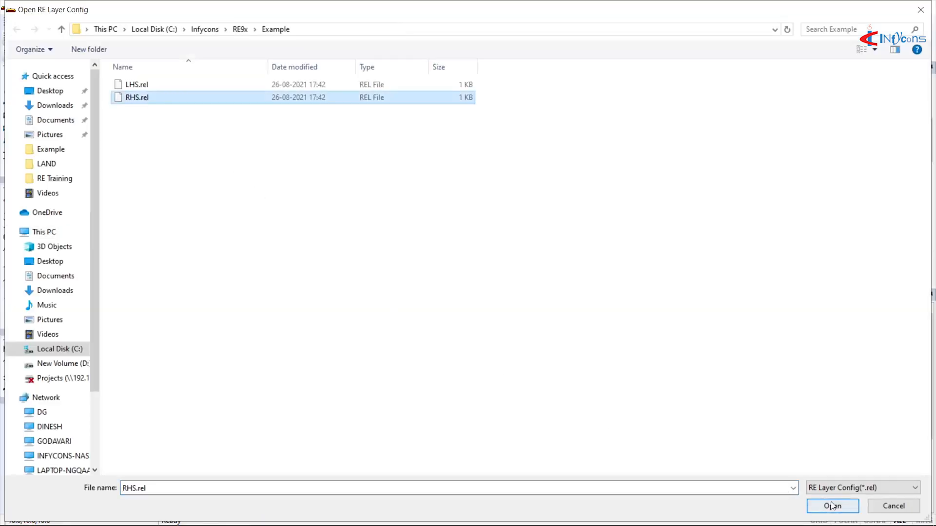
pyautogui.click(832, 506)
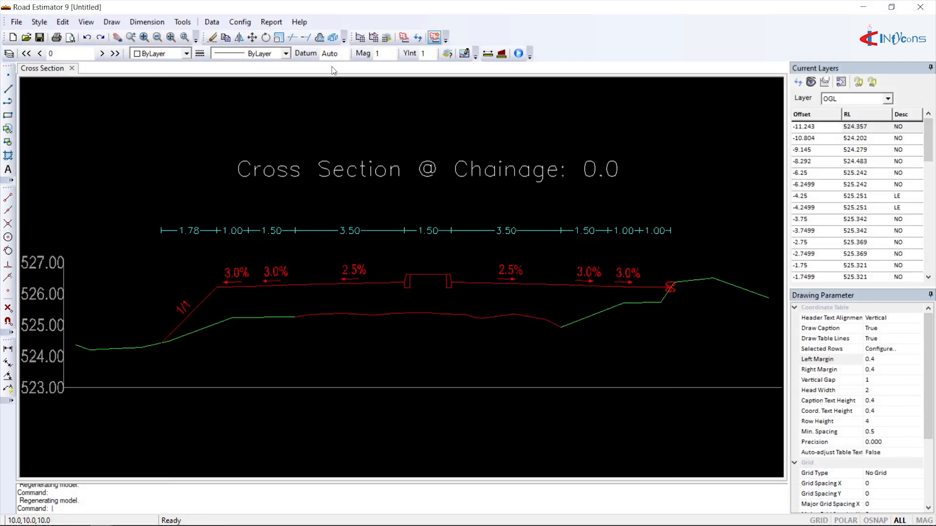
pyautogui.click(435, 37)
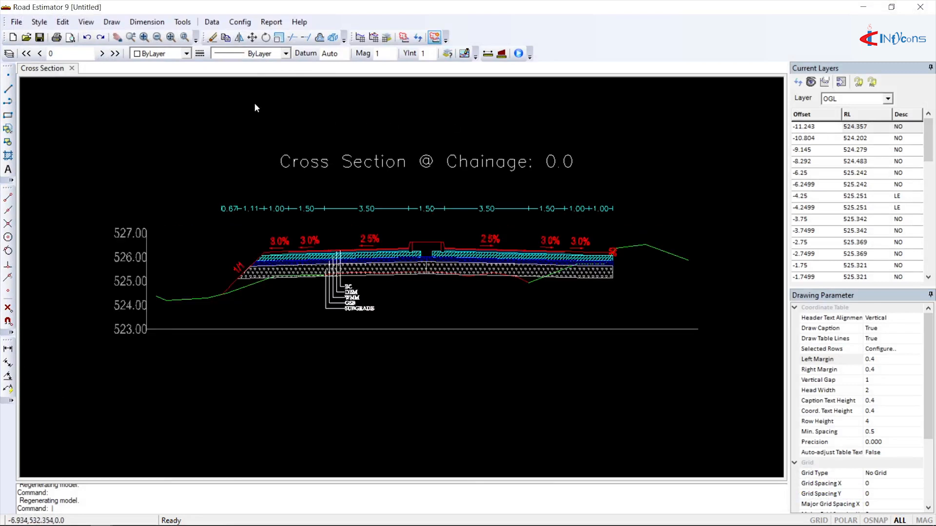
# Step: Step to chainage 20 and run Process Data across all chainages up to 160
pyautogui.click(101, 52)
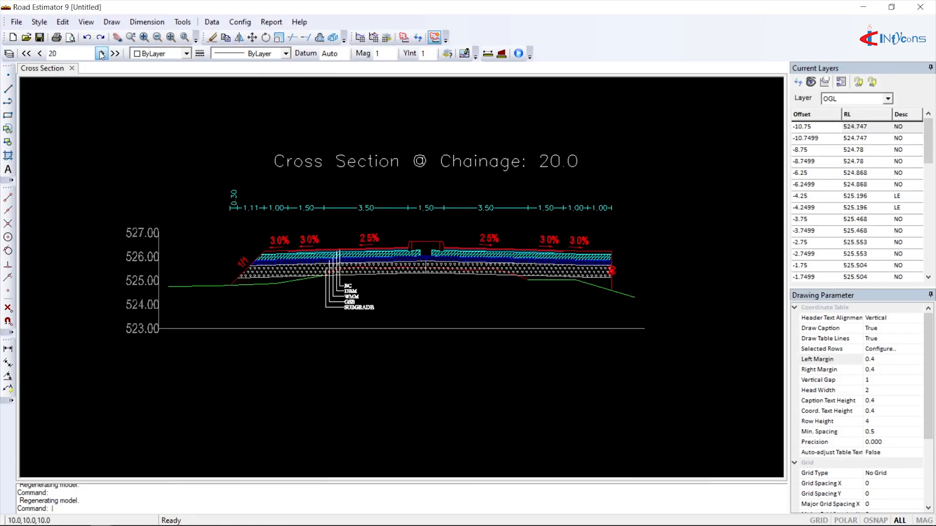
pyautogui.click(101, 53)
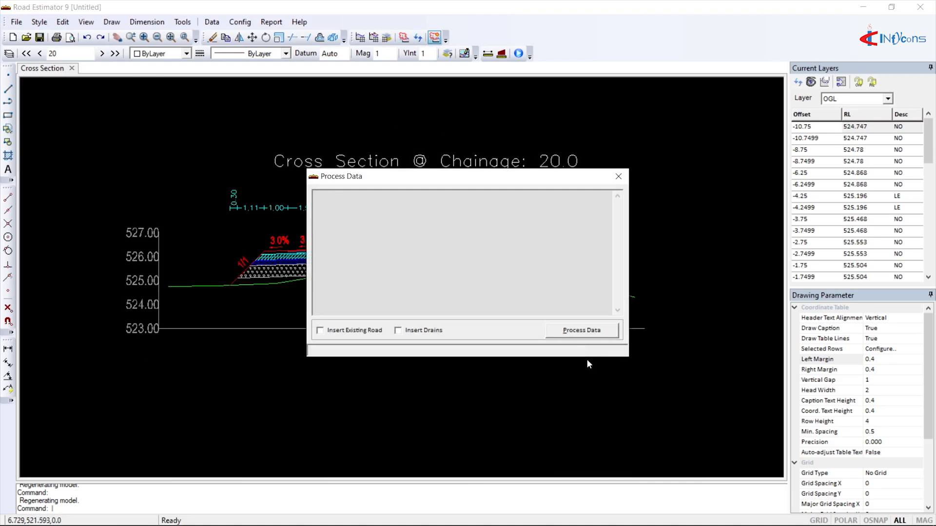
pyautogui.click(581, 331)
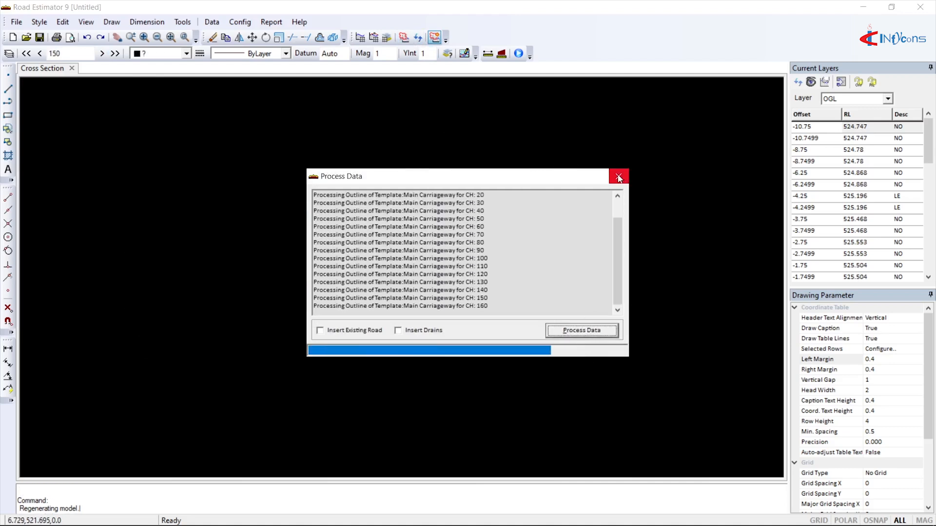
pyautogui.click(618, 176)
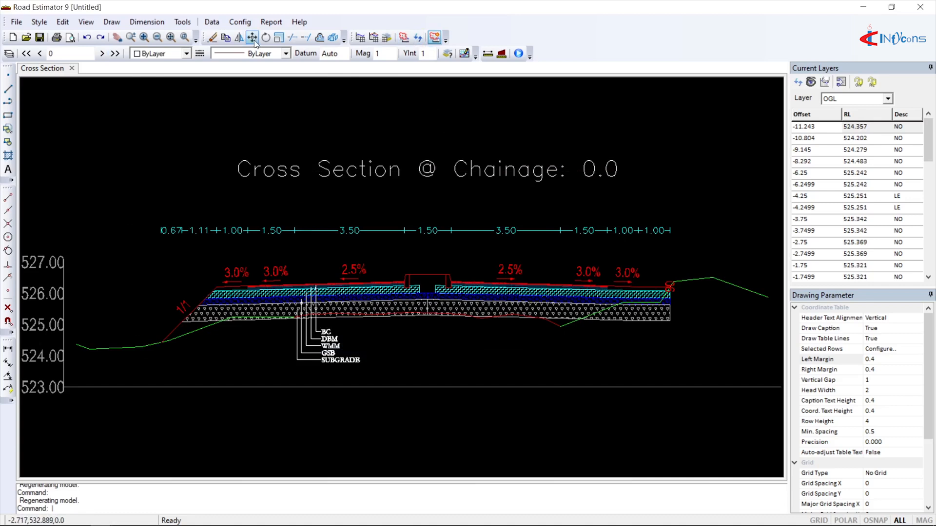
# Step: Add OGL to the coordinate table, place Surveyed Offset below it, and save so the table reads FRL, Proposed Offset, OGL, Surveyed Offset
pyautogui.click(240, 21)
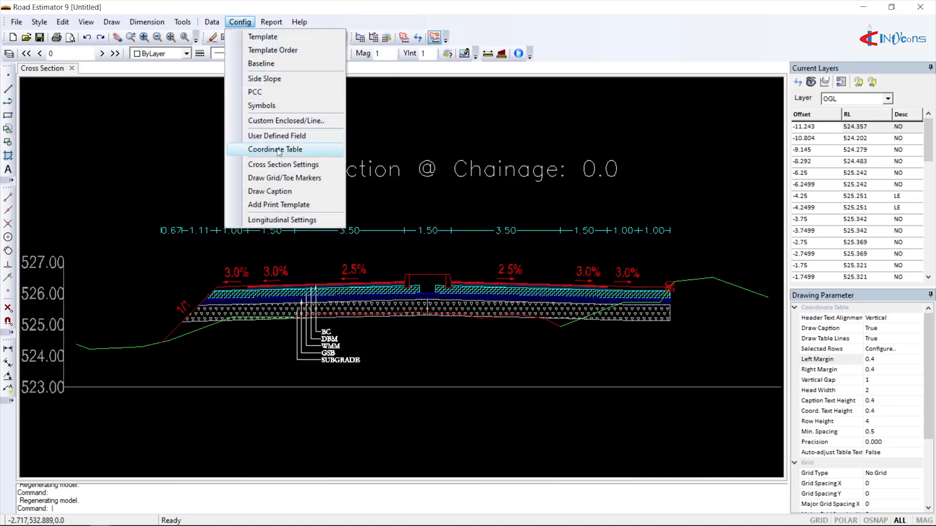
pyautogui.click(275, 149)
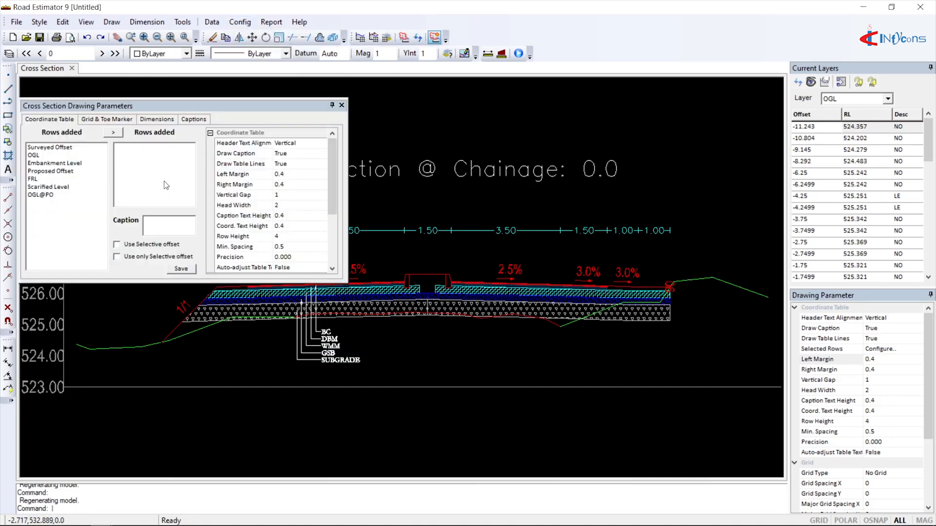
pyautogui.click(112, 131)
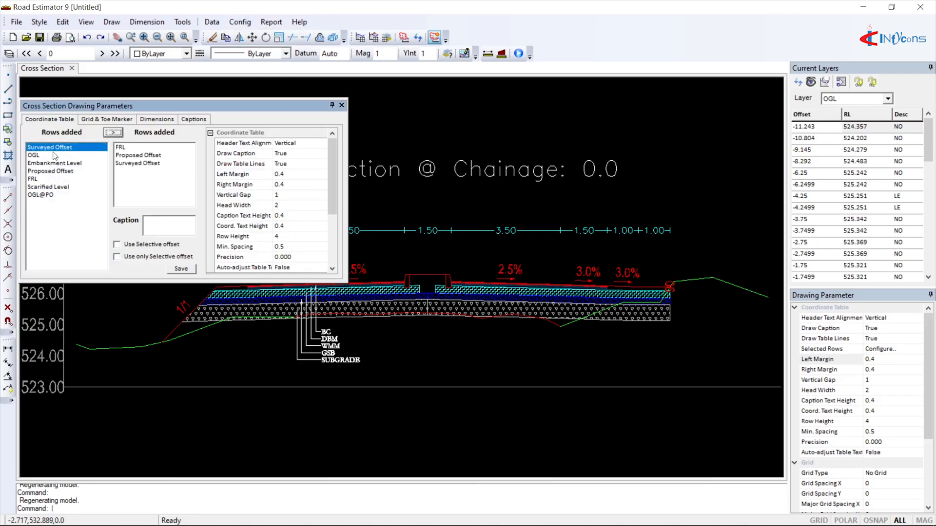
pyautogui.click(112, 131)
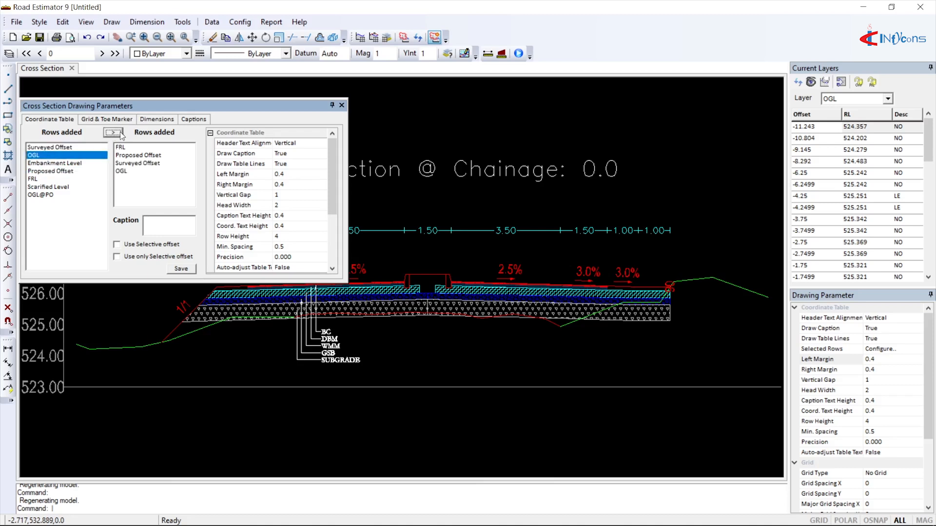
pyautogui.click(137, 163)
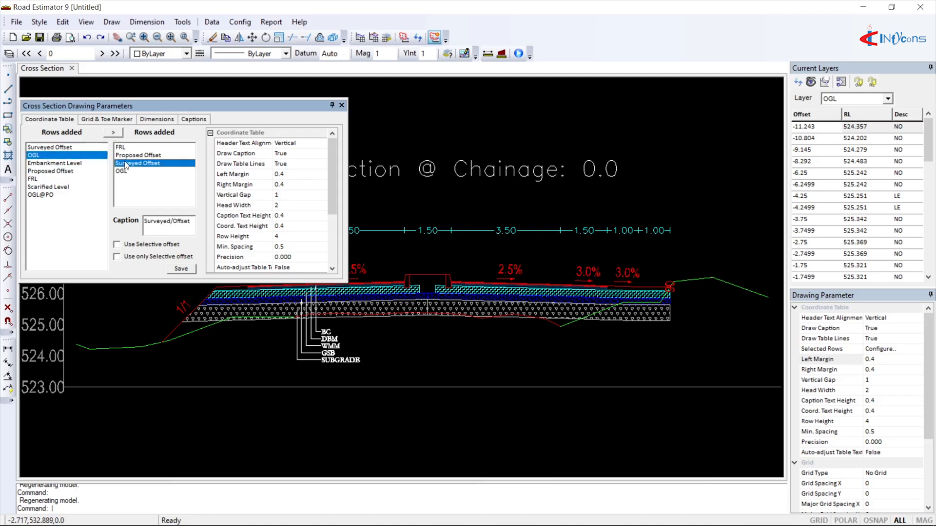
pyautogui.click(248, 143)
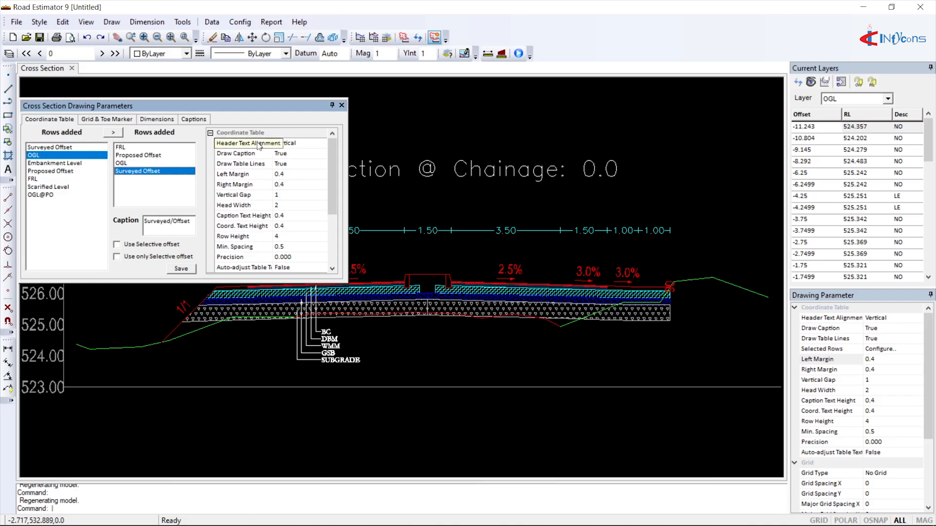
pyautogui.click(341, 106)
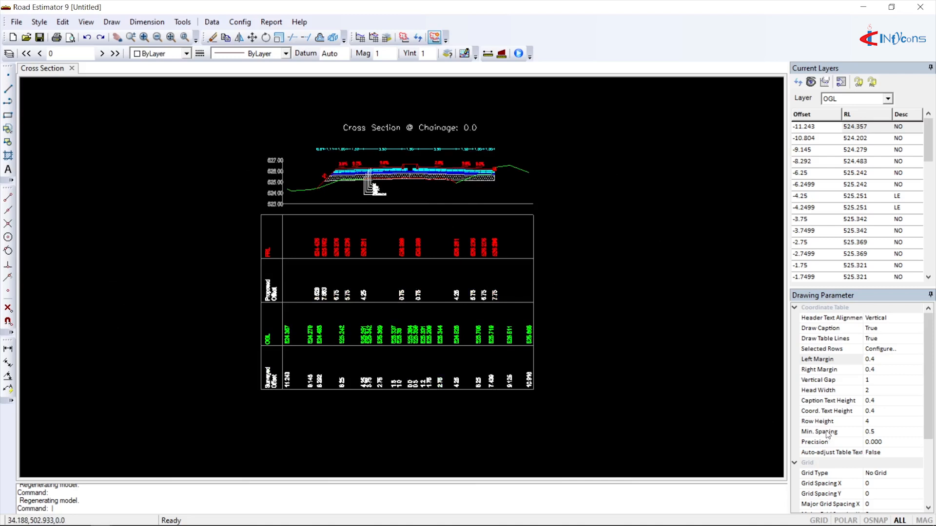
# Step: Bring up the embankment cut/fill area table configuration sheet for LHS, RHS and total
pyautogui.click(830, 422)
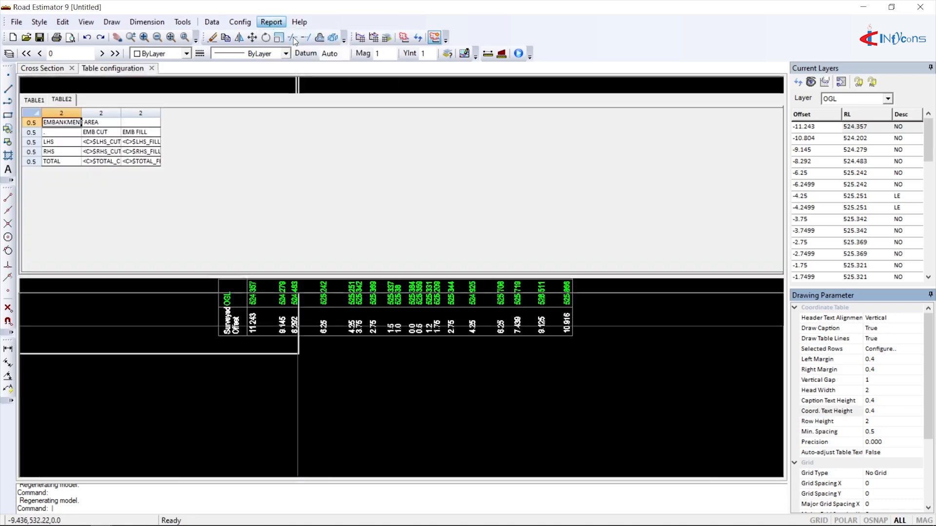
# Step: Preview the area and embankment tables, include TABLE1 and TABLE2 in the cross section, and close the configuration
pyautogui.click(271, 23)
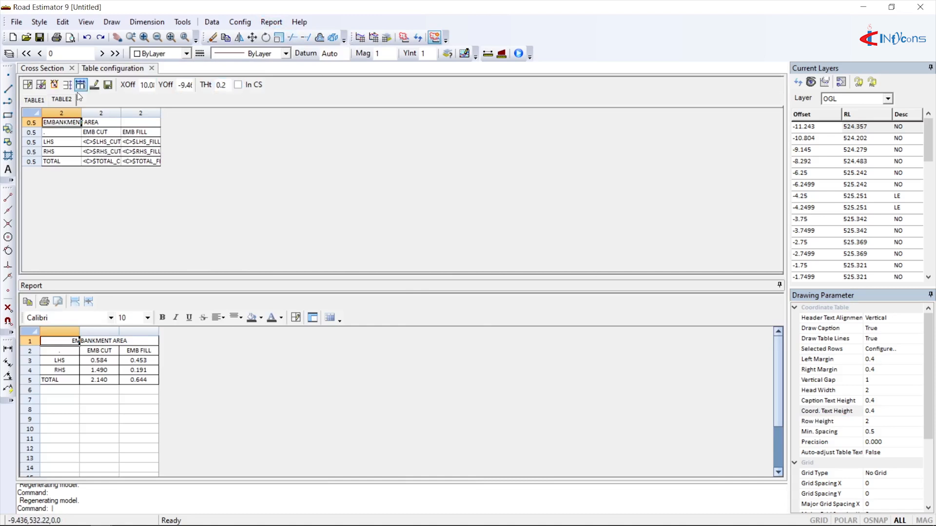
pyautogui.click(34, 99)
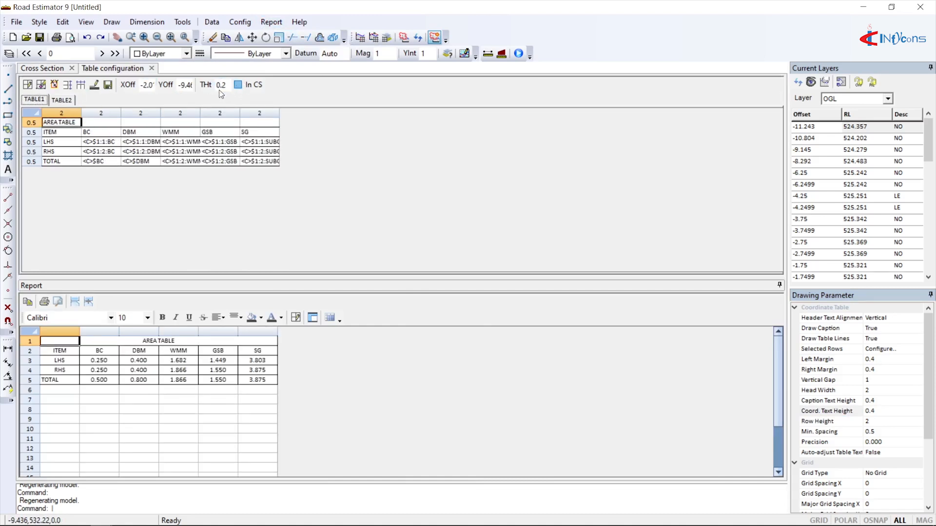
pyautogui.click(237, 84)
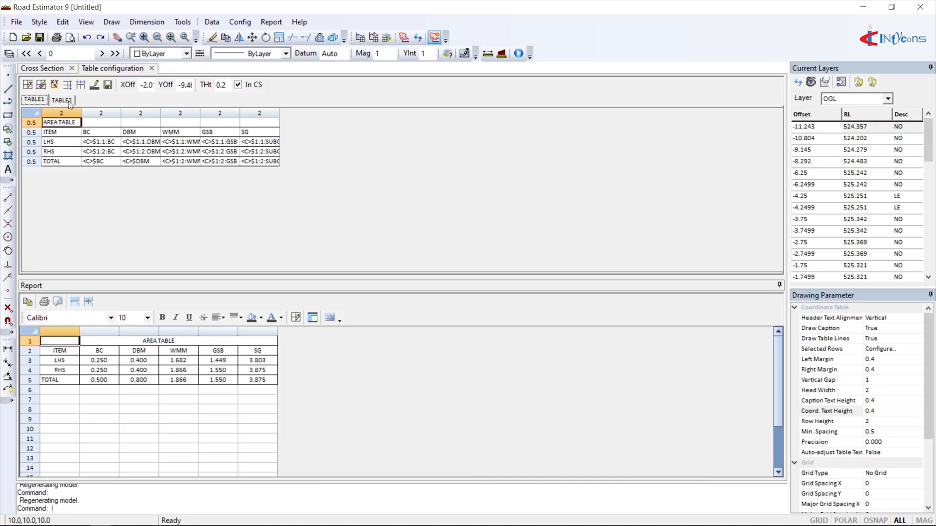
pyautogui.click(61, 99)
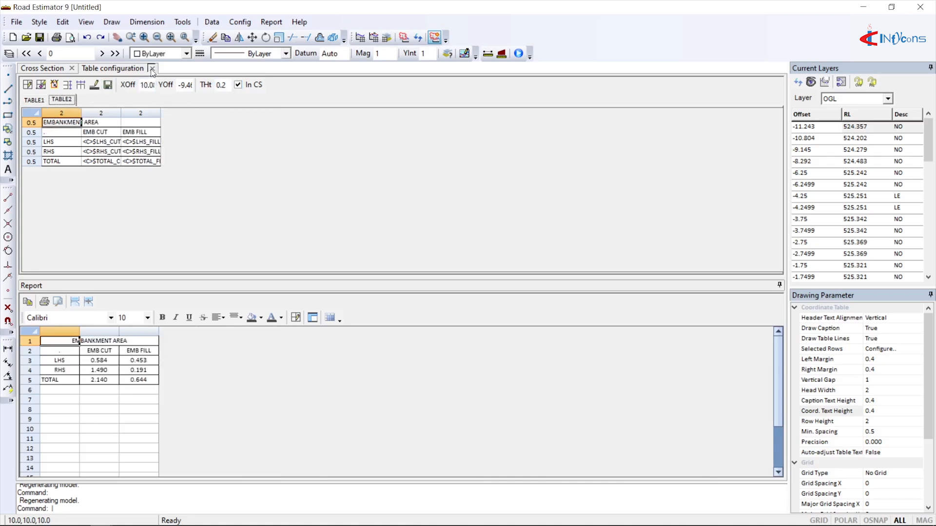
pyautogui.click(404, 37)
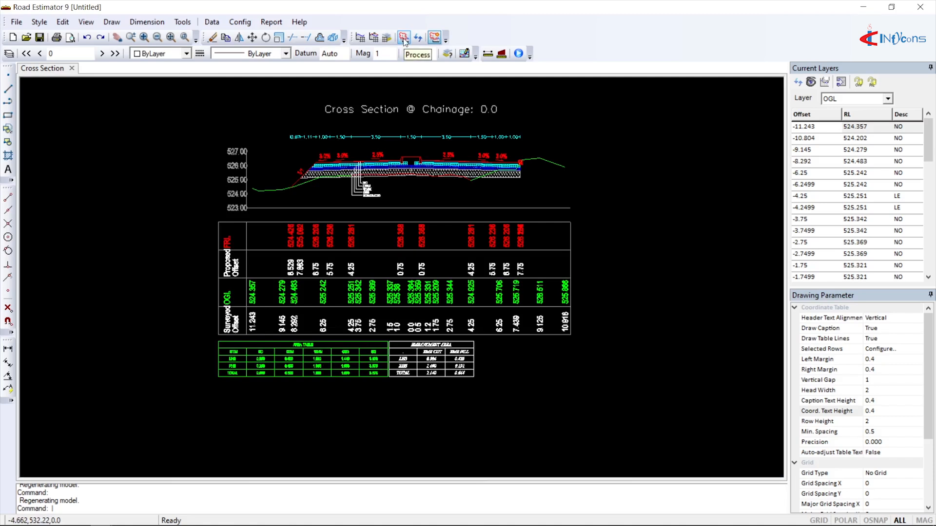
# Step: Reprocess all chainages so area tables appear at chainage 20, return to chainage 0, and start an Area report
pyautogui.click(404, 38)
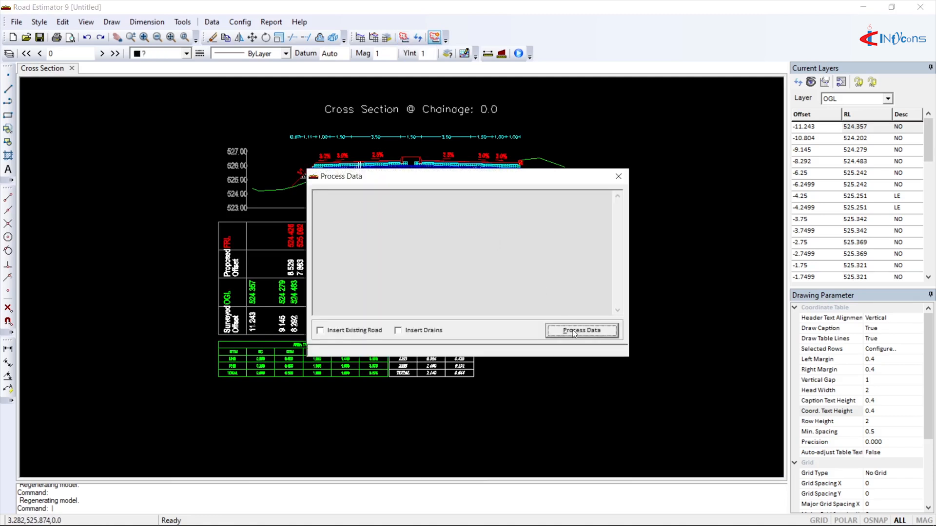
pyautogui.click(582, 331)
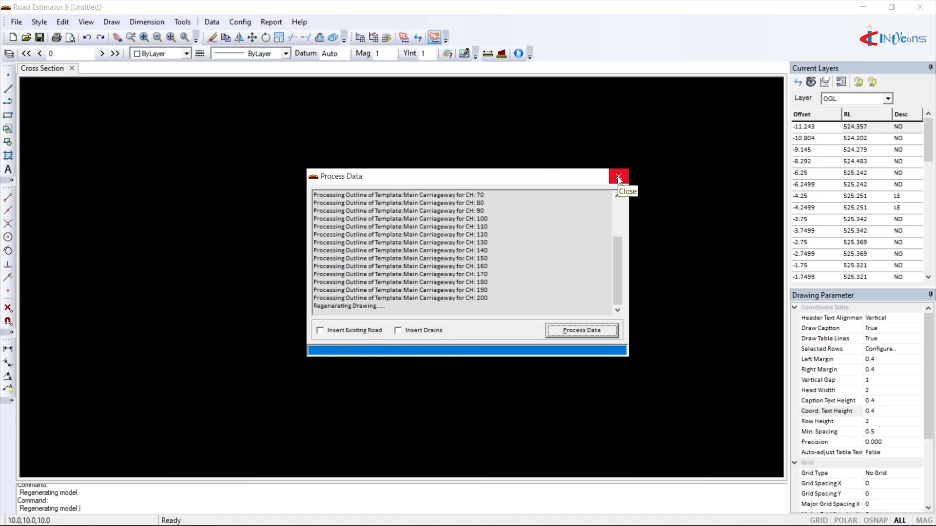
pyautogui.click(618, 178)
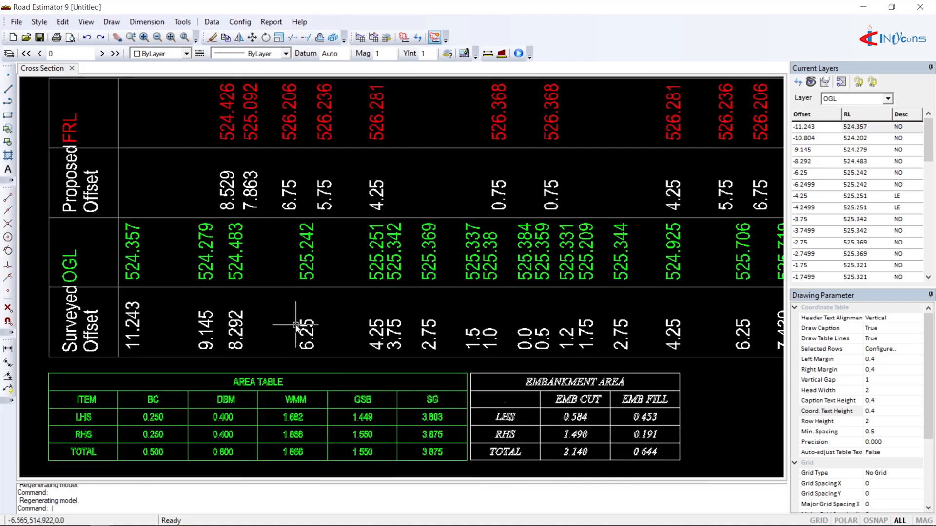
pyautogui.click(101, 53)
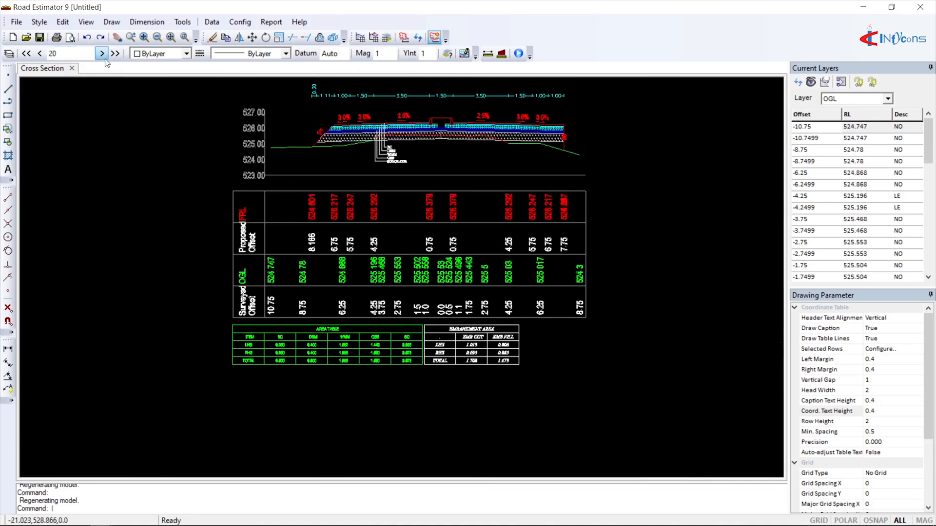
pyautogui.click(101, 52)
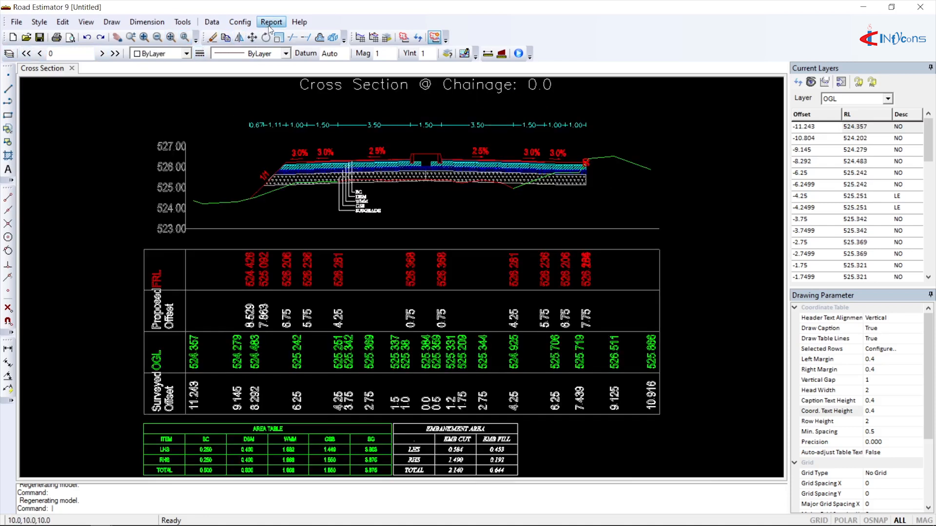
pyautogui.click(271, 22)
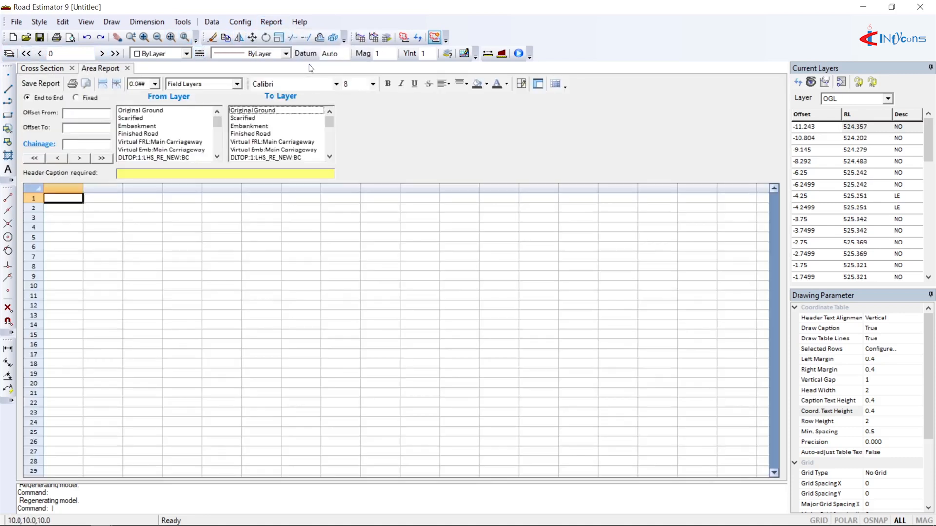
# Step: Report Embankment against Original Ground cut/fill areas, browse chainages, then start a Volume report
pyautogui.click(253, 110)
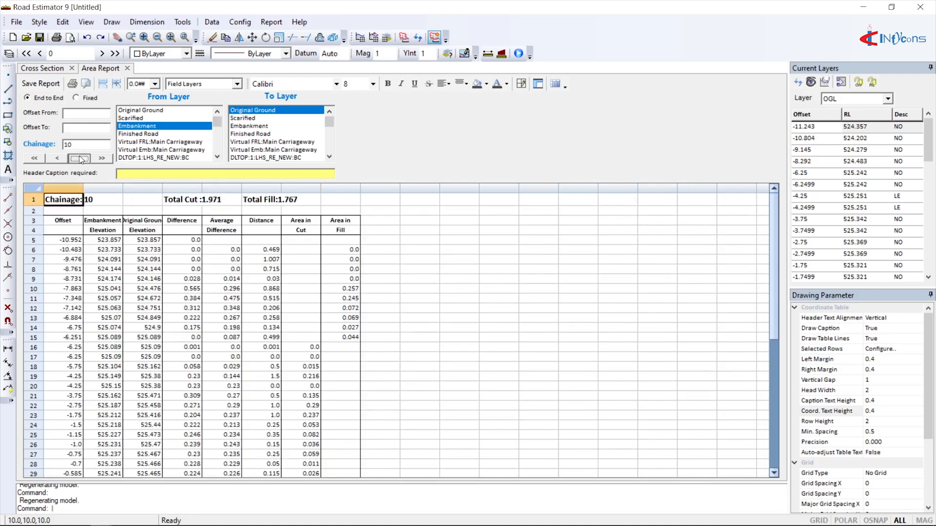
pyautogui.click(78, 158)
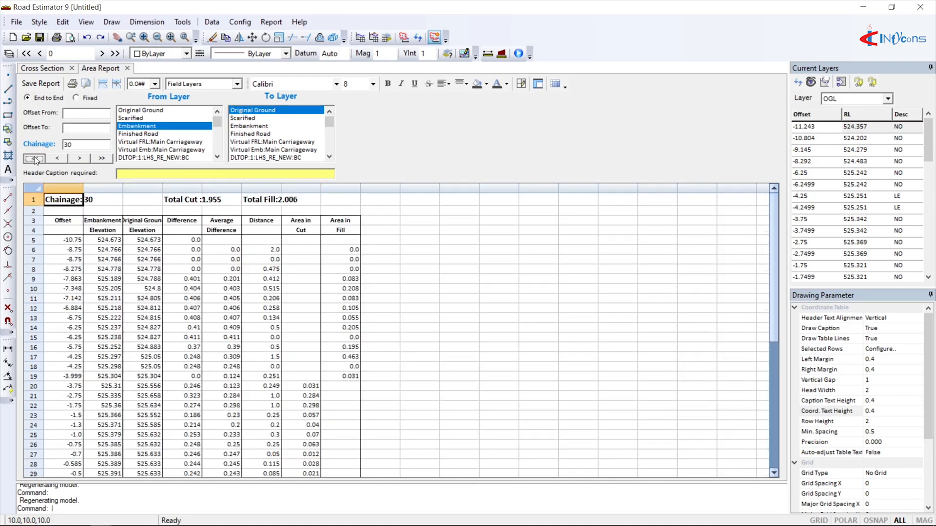
pyautogui.click(34, 158)
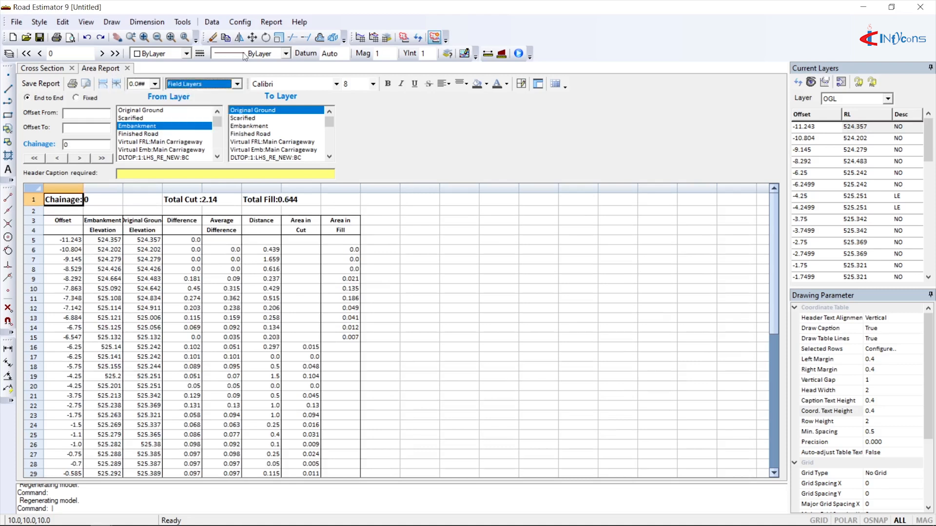
pyautogui.click(271, 23)
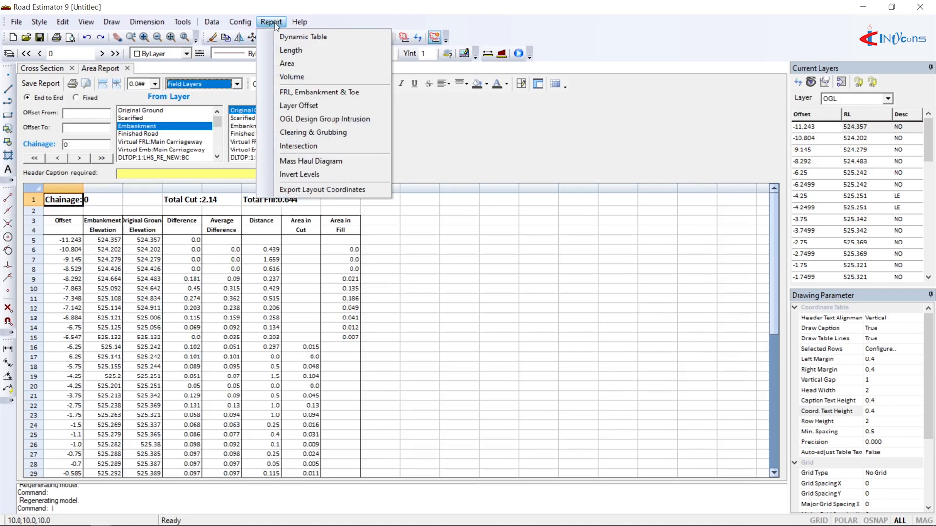
pyautogui.click(291, 76)
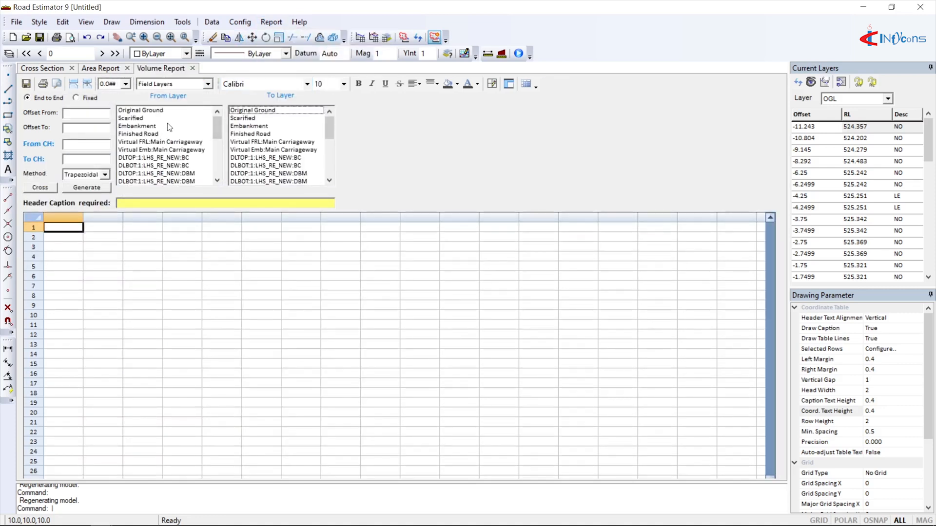
# Step: Generate volumes for Embankment vs Original Ground and for the LHS_RE_NEW design-layer group, then close the report
pyautogui.click(138, 126)
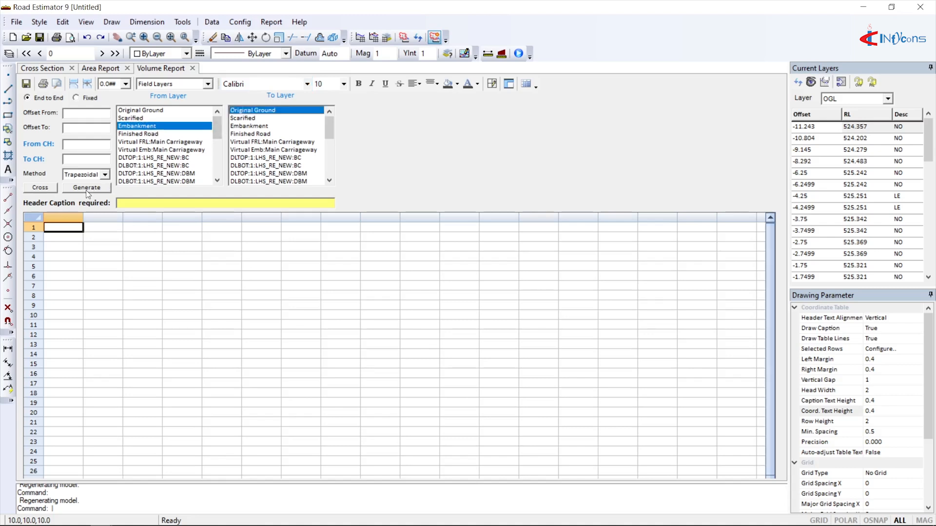
pyautogui.click(86, 187)
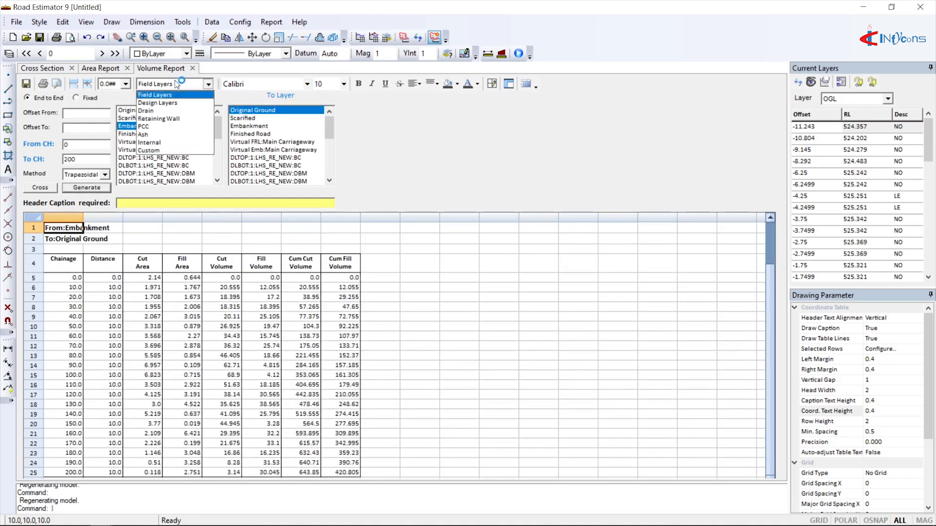
pyautogui.click(158, 103)
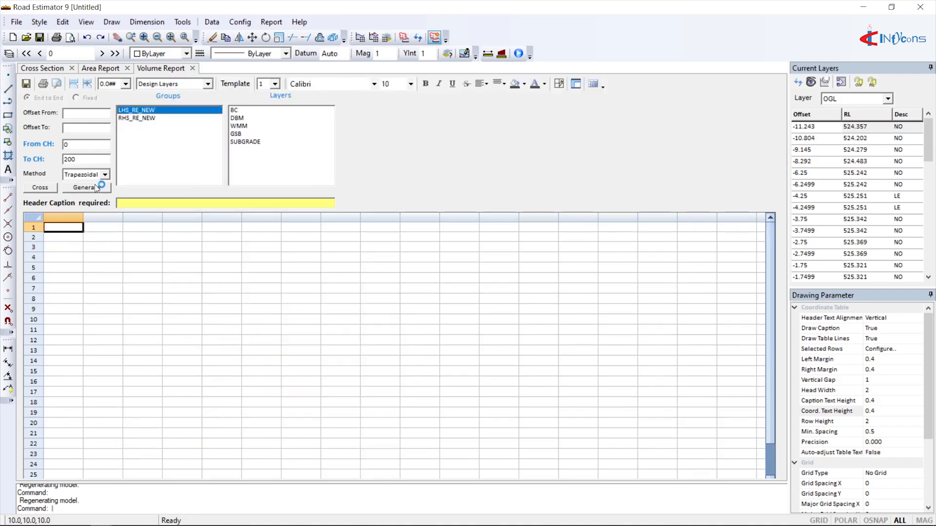
pyautogui.click(86, 187)
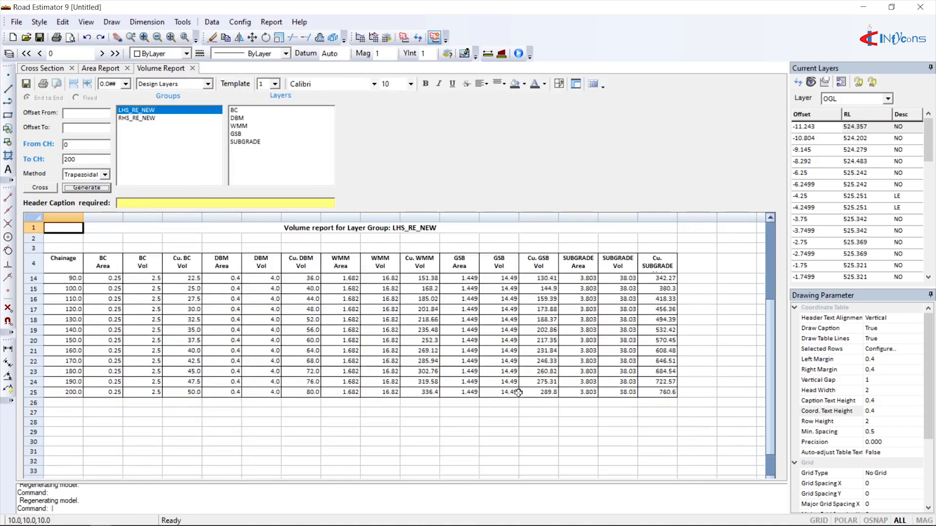
pyautogui.click(209, 84)
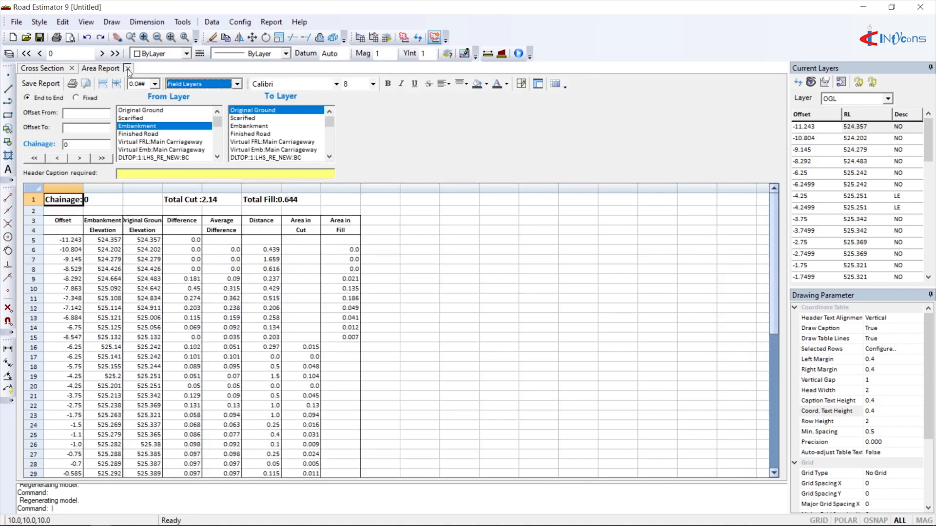
# Step: Close the Area Report, returning to the chainage 0.0 cross-section drawing with its tables
pyautogui.click(128, 68)
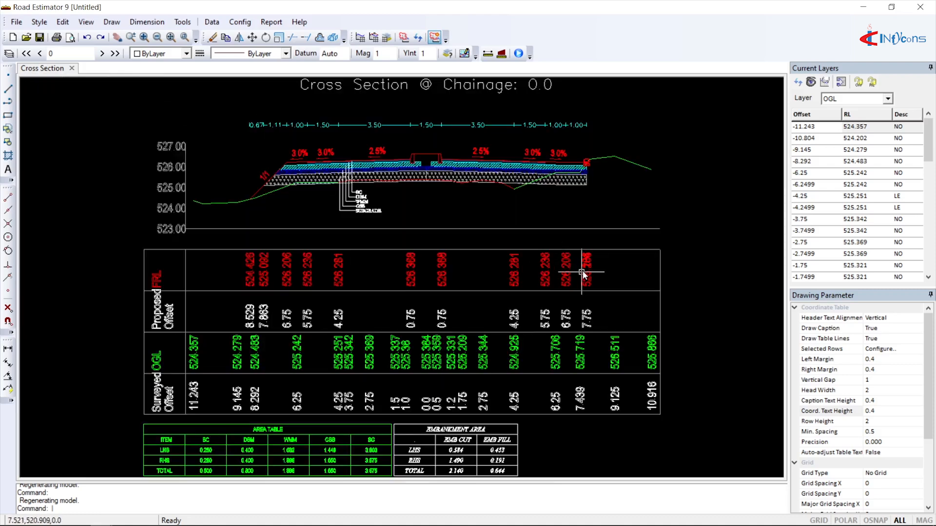
pyautogui.moveTo(581, 275)
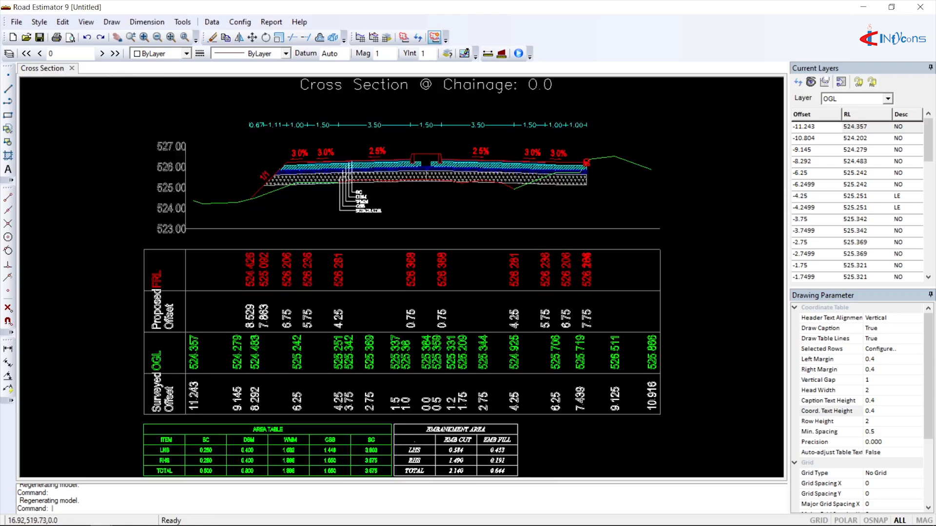